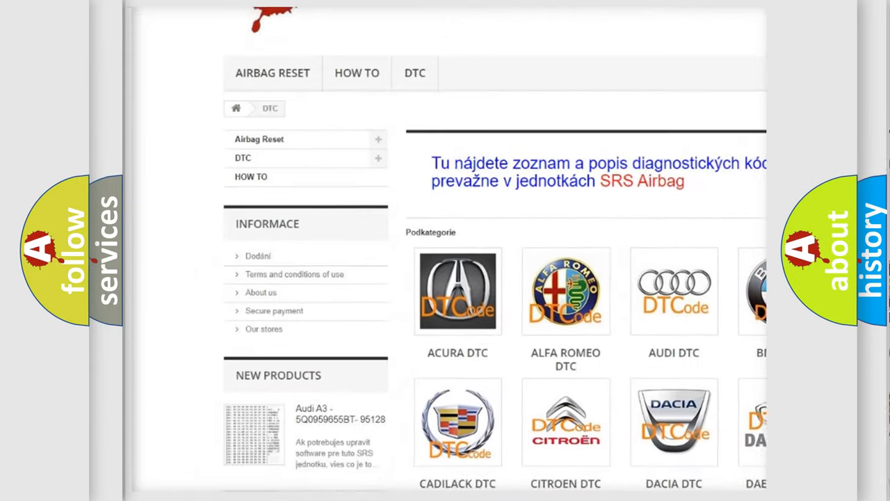
{"action": "scroll", "scroll_direction": "down", "scroll_amount": 3}
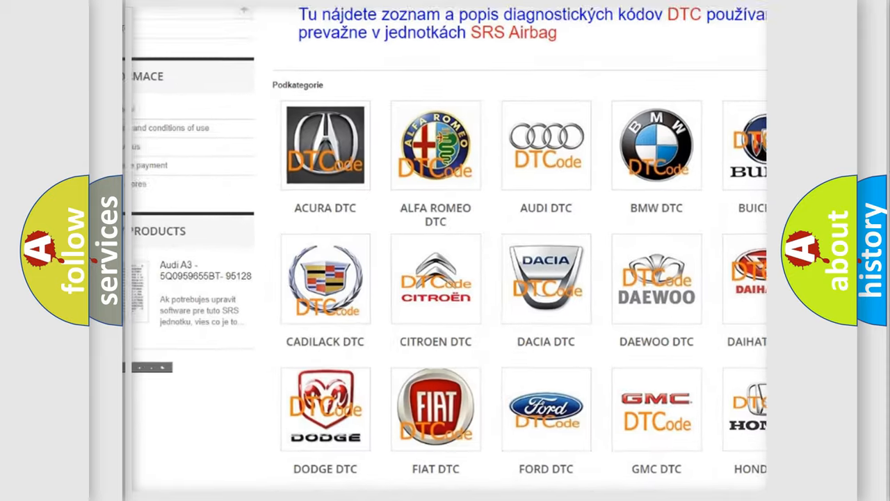
{"action": "scroll", "scroll_direction": "down", "scroll_amount": 3}
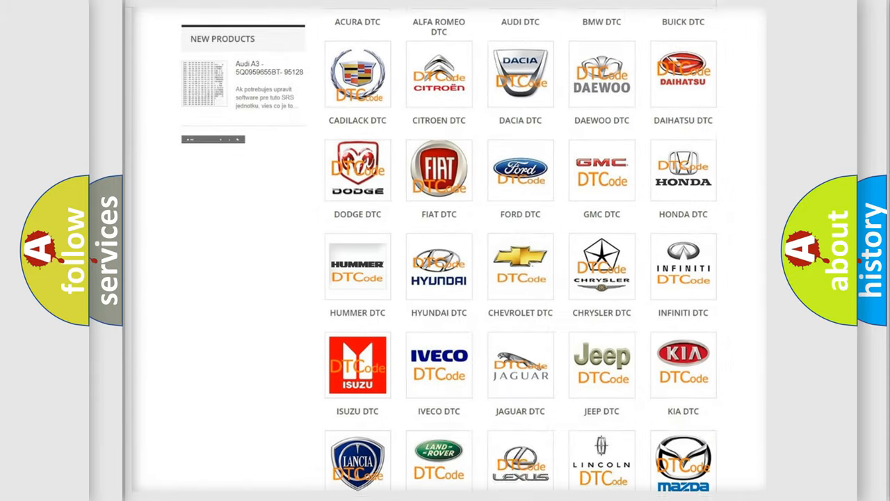
{"action": "scroll", "scroll_direction": "down", "scroll_amount": 3}
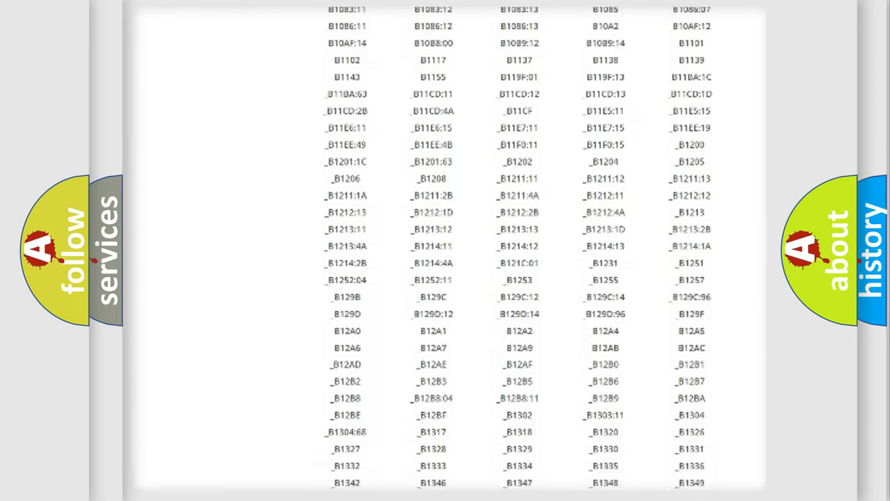
{"action": "scroll", "scroll_direction": "down", "scroll_amount": 3}
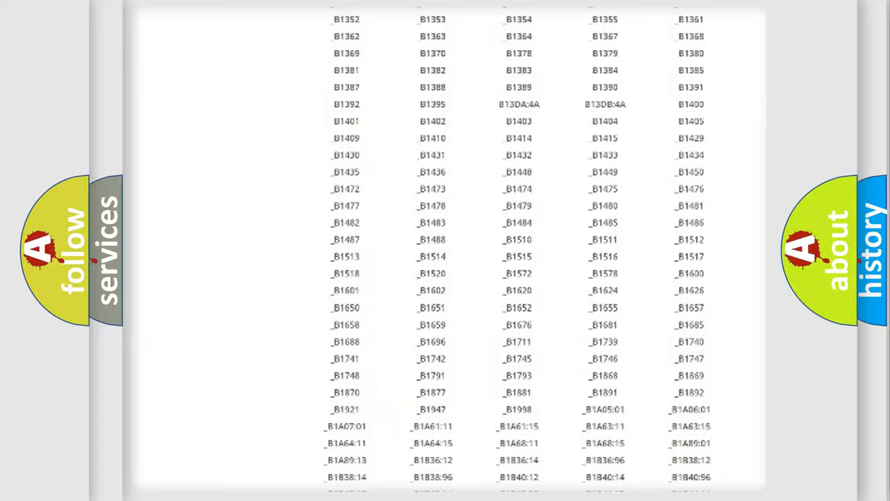